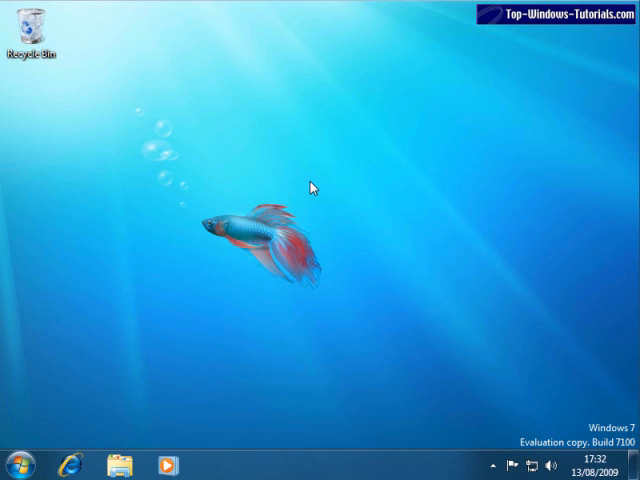
{"action": "mouse_move", "coordinate": [303, 201]}
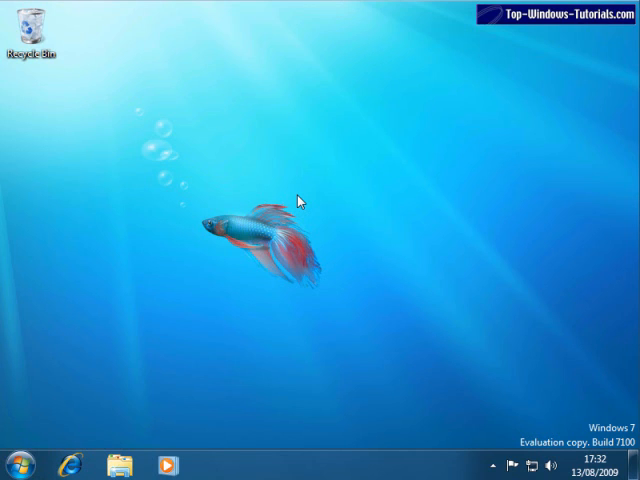
{"action": "mouse_move", "coordinate": [90, 392]}
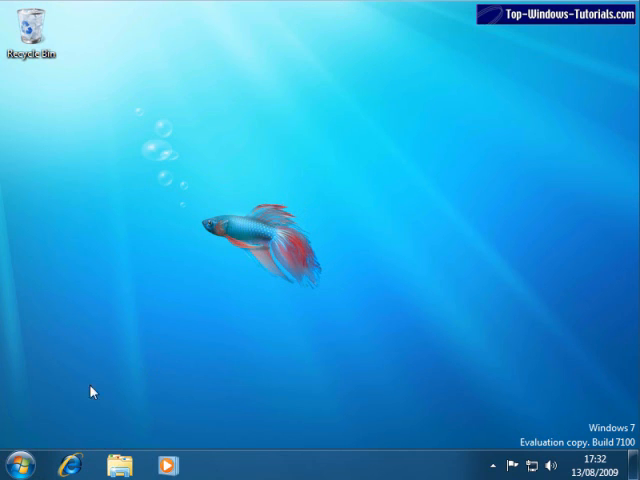
Step: Launch Windows Explorer from the taskbar to show the personal user folder's 11 folders
{"action": "left_click", "coordinate": [17, 465]}
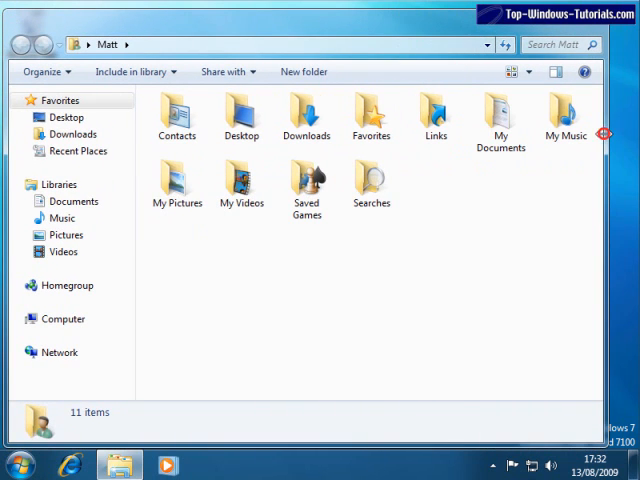
{"action": "mouse_move", "coordinate": [507, 217]}
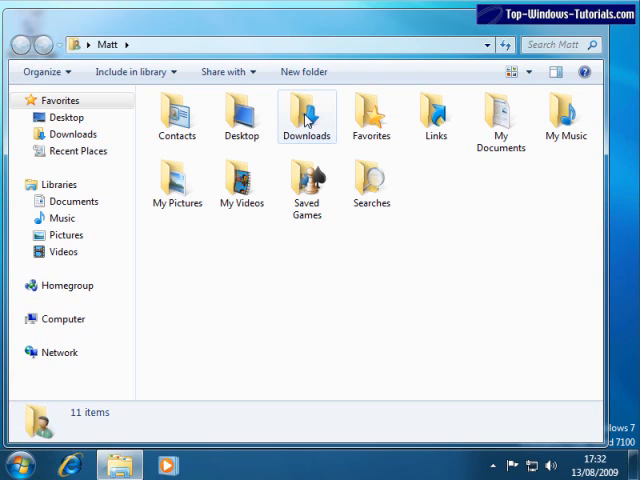
{"action": "mouse_move", "coordinate": [306, 117]}
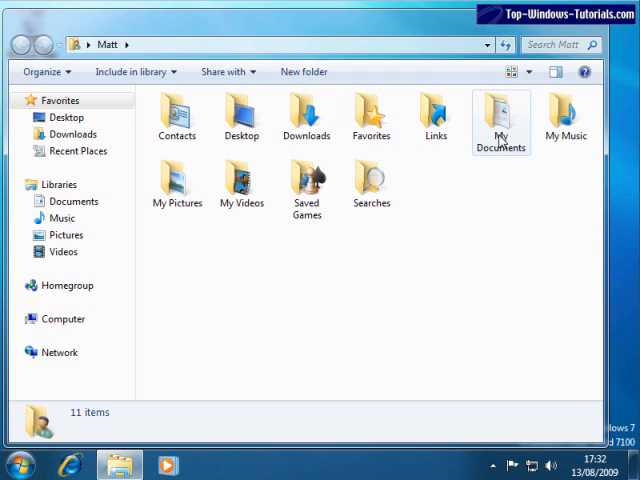
{"action": "mouse_move", "coordinate": [565, 135]}
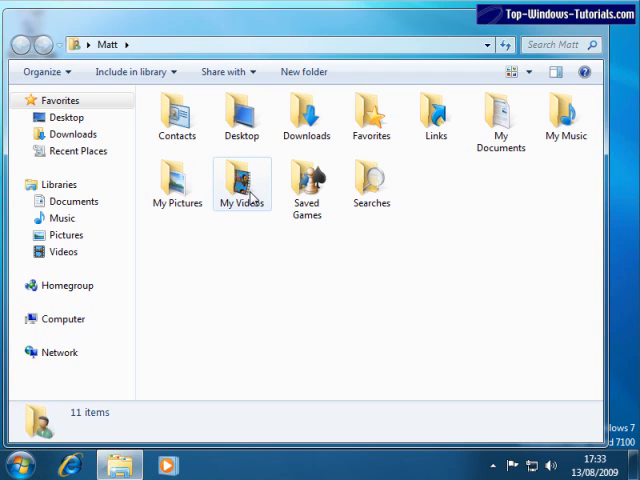
{"action": "mouse_move", "coordinate": [242, 185]}
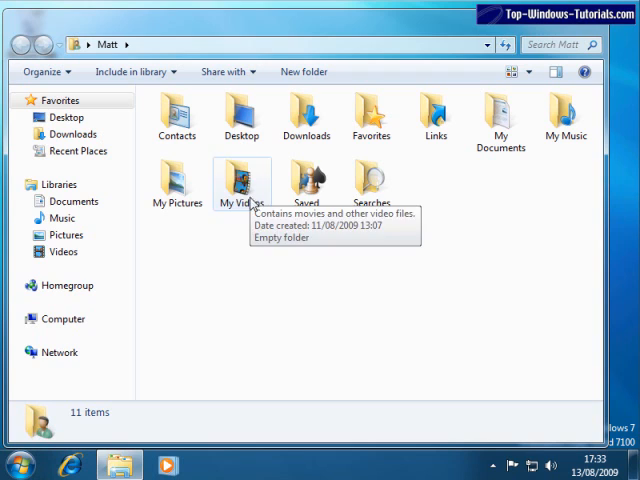
{"action": "mouse_move", "coordinate": [305, 185]}
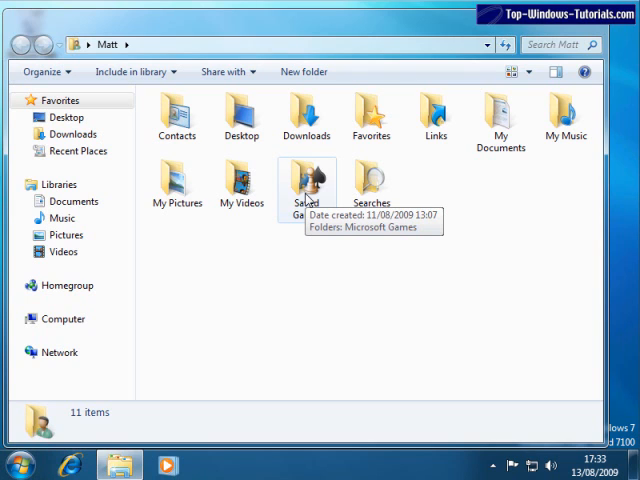
{"action": "mouse_move", "coordinate": [378, 183]}
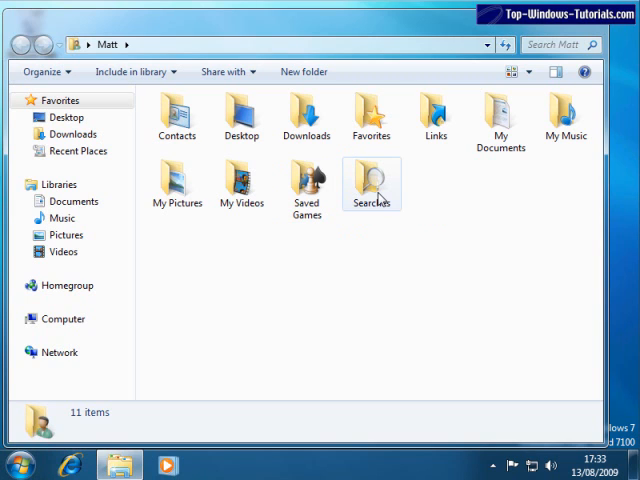
{"action": "mouse_move", "coordinate": [371, 182]}
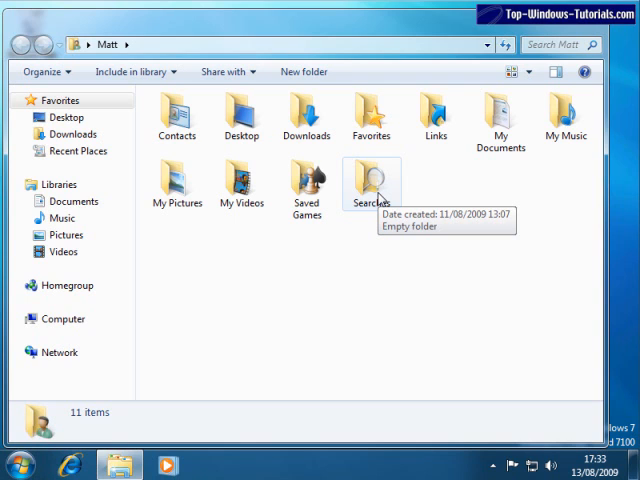
{"action": "mouse_move", "coordinate": [289, 280]}
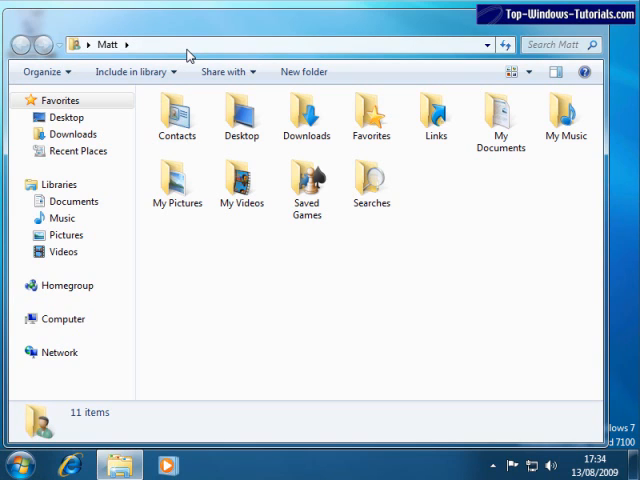
{"action": "mouse_move", "coordinate": [443, 70]}
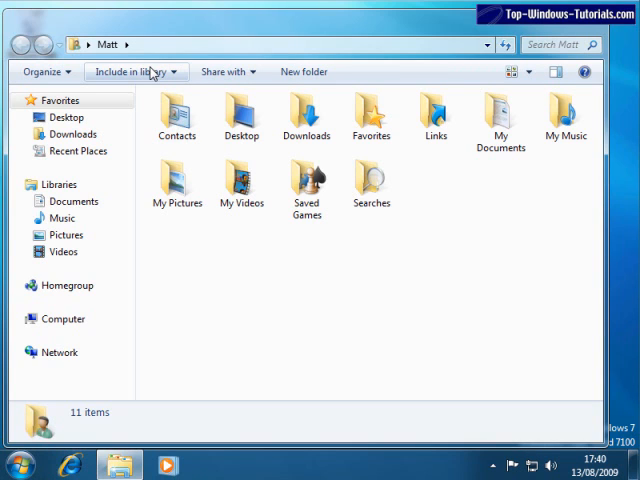
{"action": "mouse_move", "coordinate": [145, 102]}
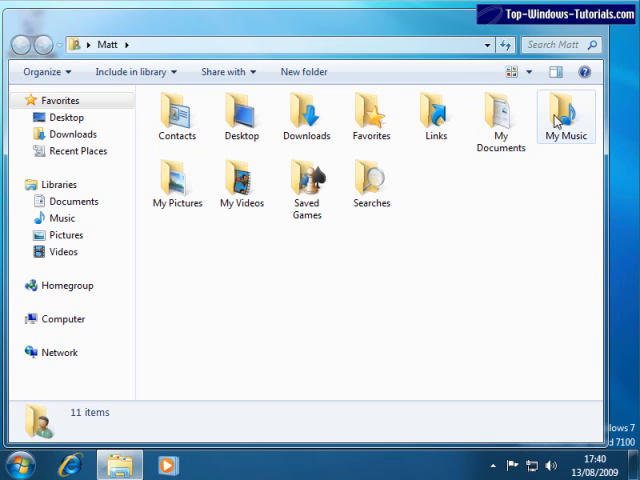
{"action": "double_click", "coordinate": [565, 115]}
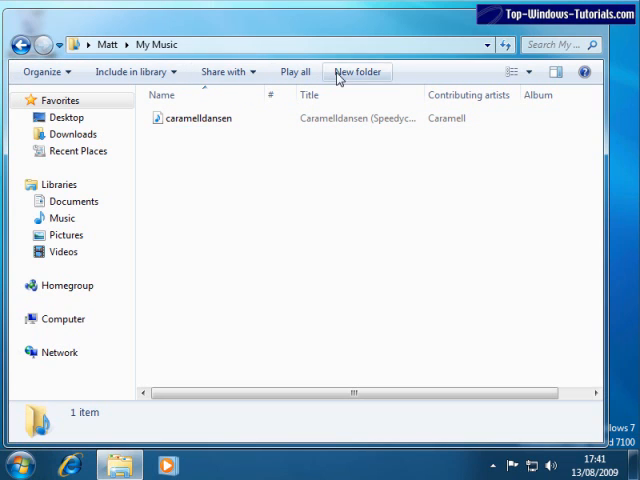
{"action": "mouse_move", "coordinate": [135, 71]}
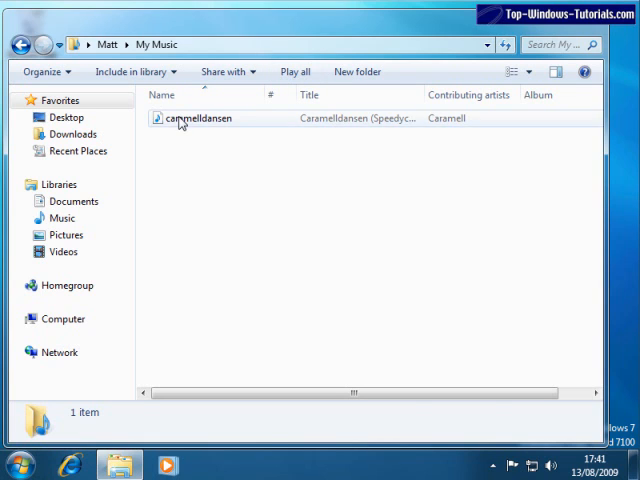
{"action": "left_click", "coordinate": [201, 117]}
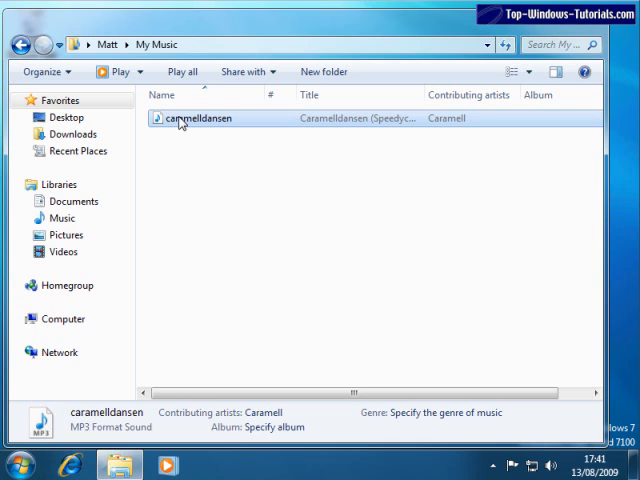
{"action": "mouse_move", "coordinate": [115, 71]}
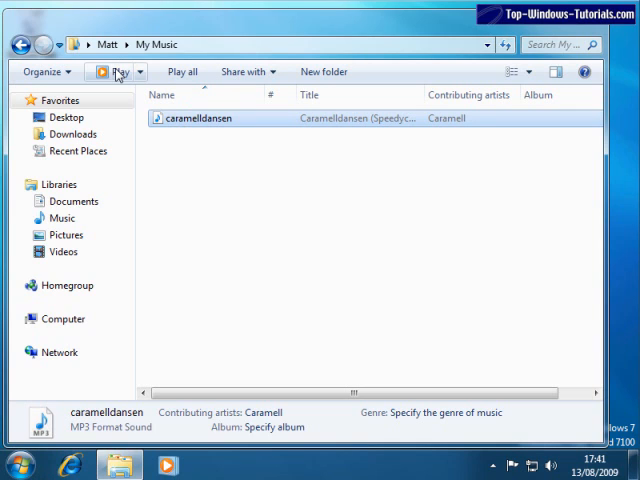
{"action": "mouse_move", "coordinate": [118, 71]}
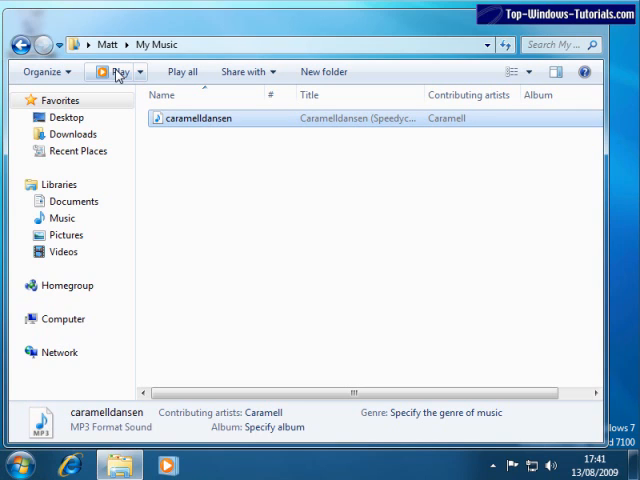
{"action": "mouse_move", "coordinate": [16, 44]}
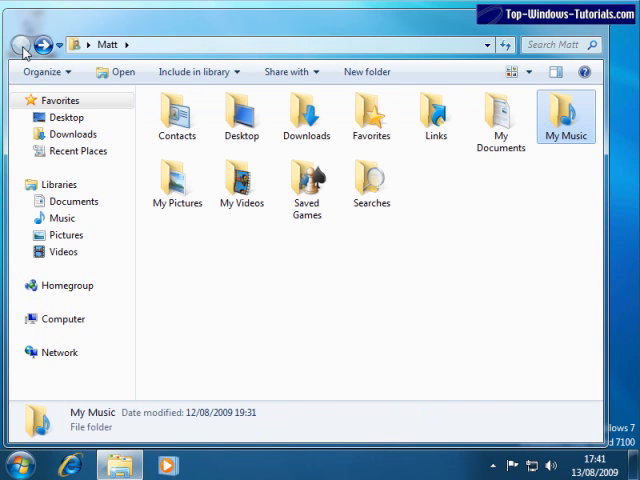
Step: Open My Music, then return to the parent user folder through the breadcrumb
{"action": "double_click", "coordinate": [565, 116]}
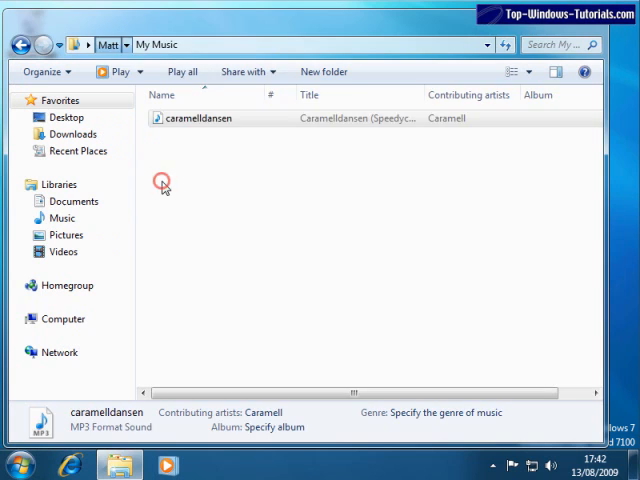
{"action": "left_click", "coordinate": [66, 234]}
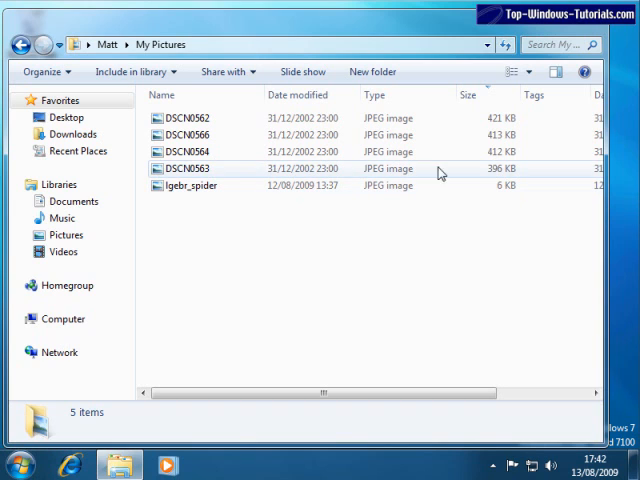
{"action": "mouse_move", "coordinate": [513, 77]}
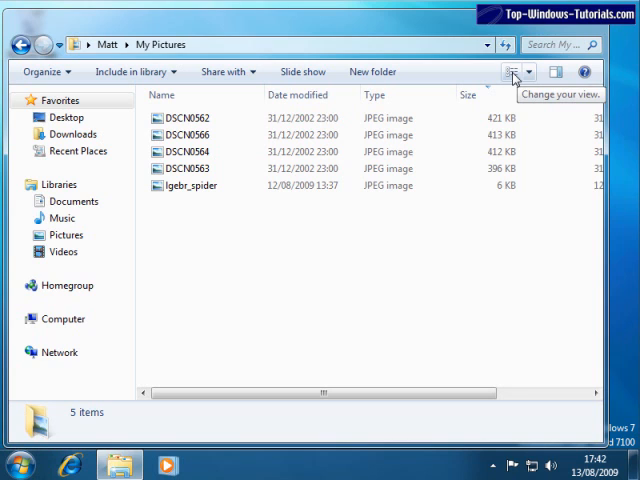
Step: Try the Tiles, List and Medium icons layouts for My Pictures, settling on Content
{"action": "left_click", "coordinate": [513, 71]}
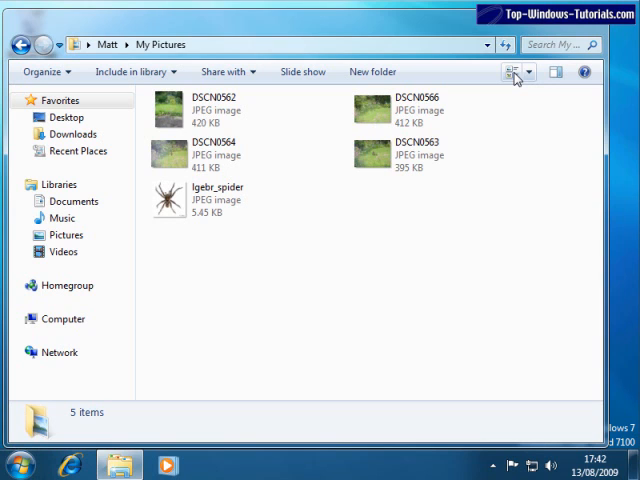
{"action": "left_click", "coordinate": [529, 71]}
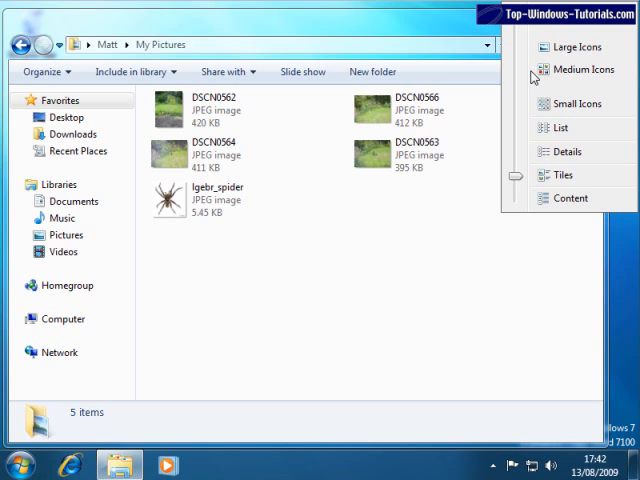
{"action": "left_click", "coordinate": [561, 127]}
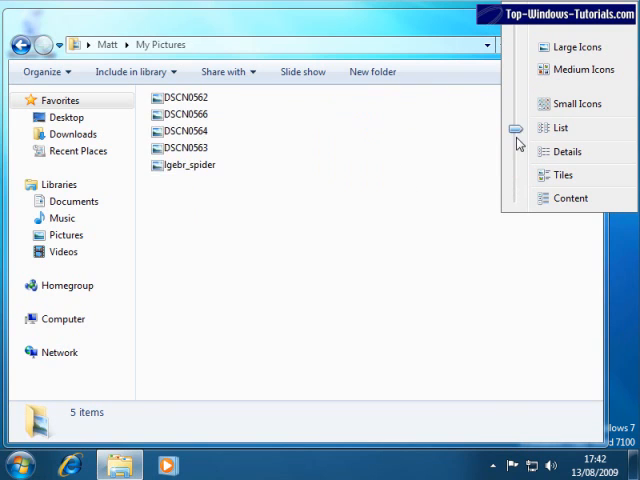
{"action": "left_click", "coordinate": [569, 46]}
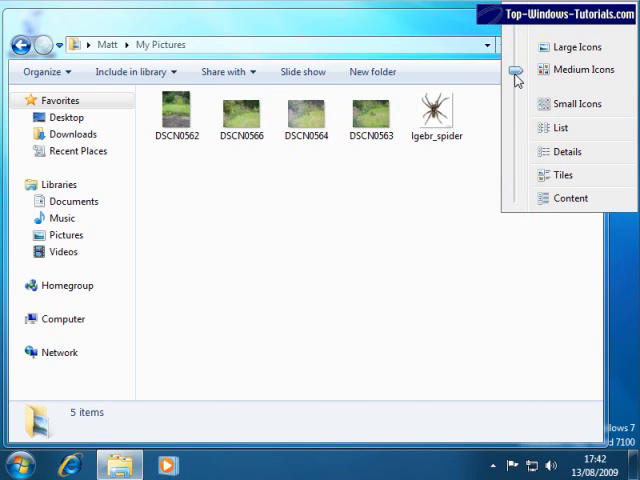
{"action": "left_click", "coordinate": [578, 103]}
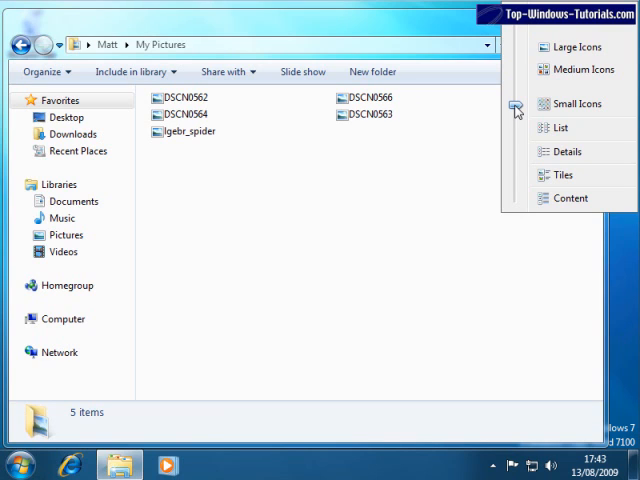
{"action": "left_click", "coordinate": [561, 127]}
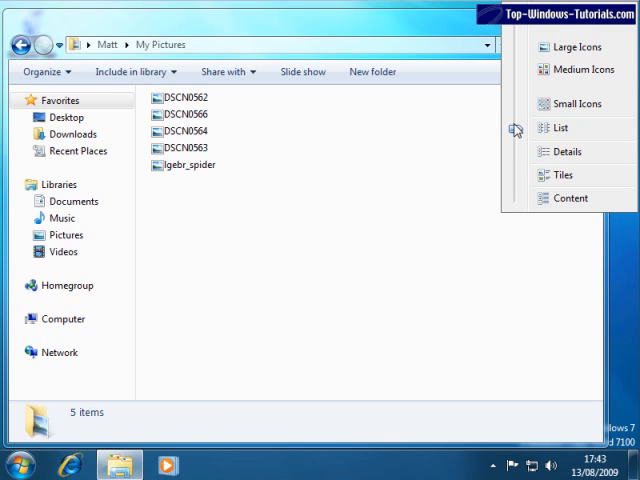
{"action": "left_click", "coordinate": [567, 151]}
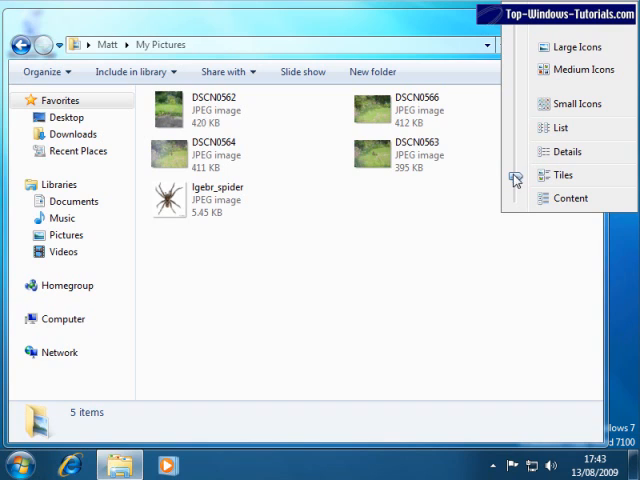
{"action": "left_click", "coordinate": [569, 198]}
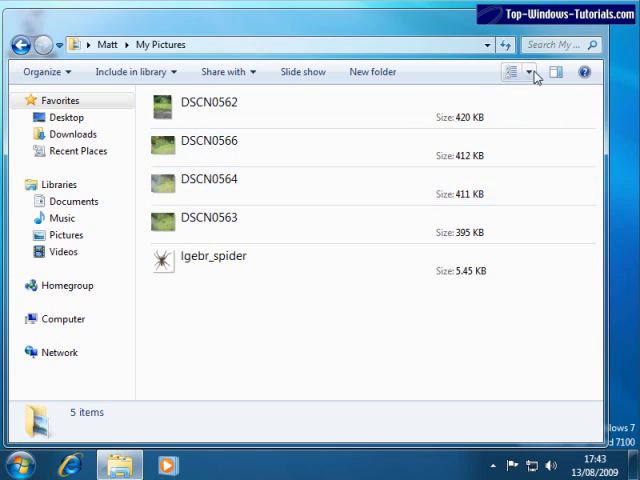
Step: Switch My Pictures to Details view showing date modified, type, size, tags and date
{"action": "left_click", "coordinate": [529, 71]}
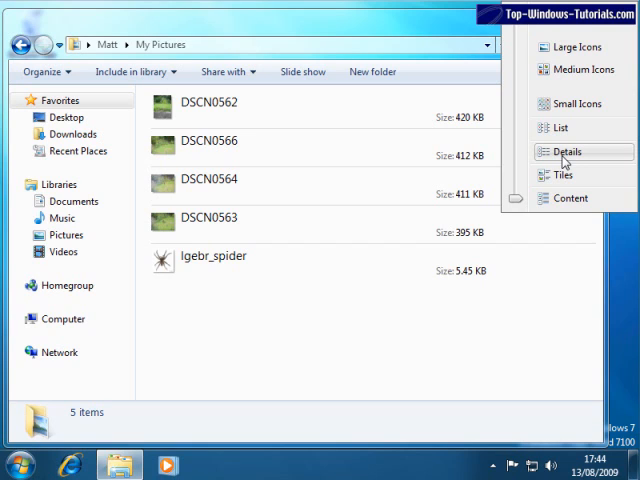
{"action": "mouse_move", "coordinate": [562, 162]}
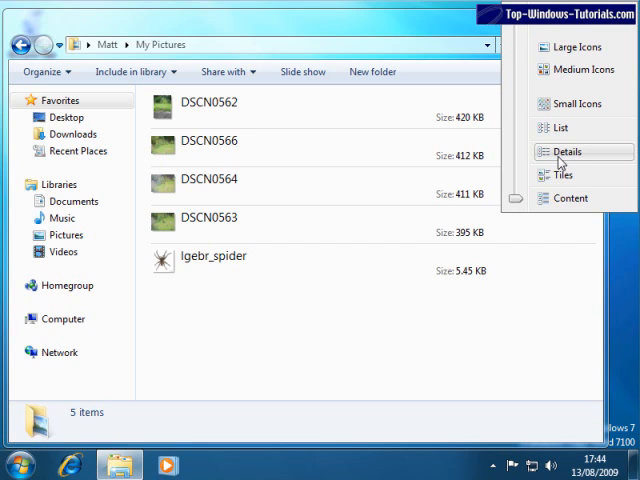
{"action": "left_click", "coordinate": [568, 151]}
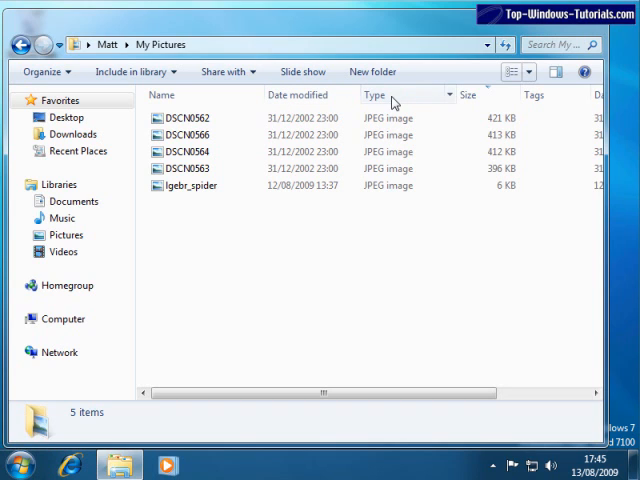
{"action": "mouse_move", "coordinate": [448, 365]}
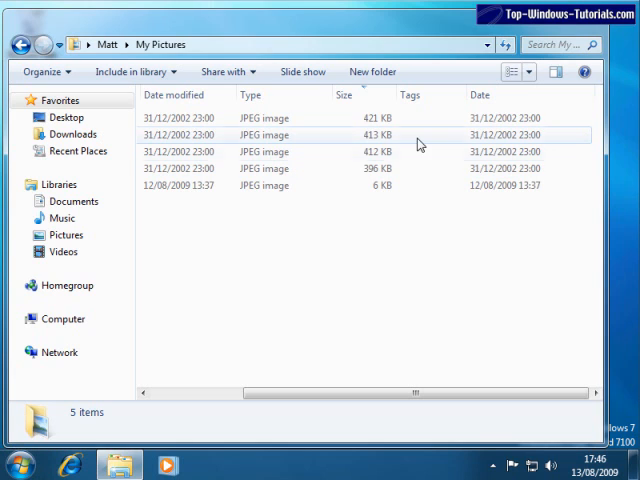
{"action": "left_click", "coordinate": [420, 152]}
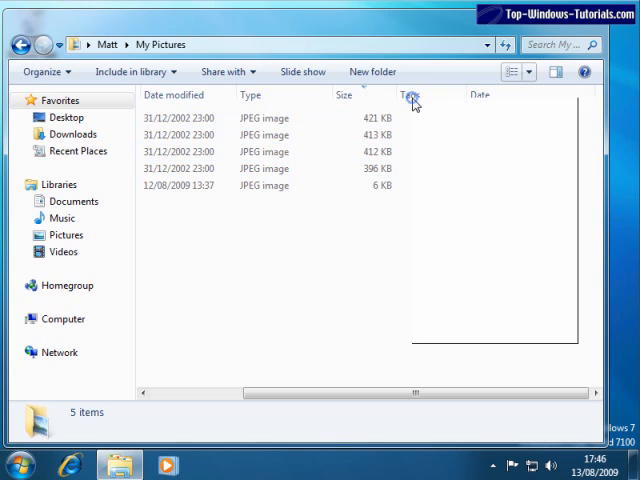
Step: Uncheck Date modified in the column header's context menu
{"action": "right_click", "coordinate": [410, 95]}
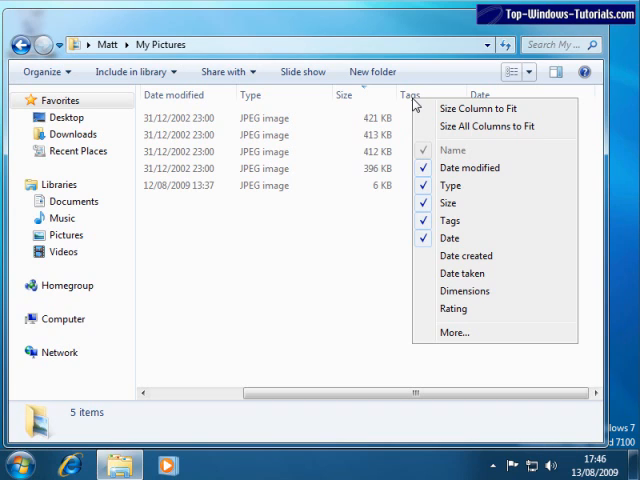
{"action": "mouse_move", "coordinate": [470, 167]}
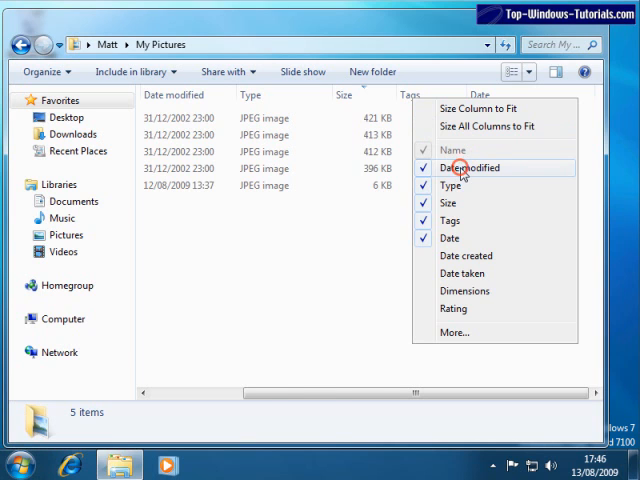
{"action": "left_click", "coordinate": [467, 167]}
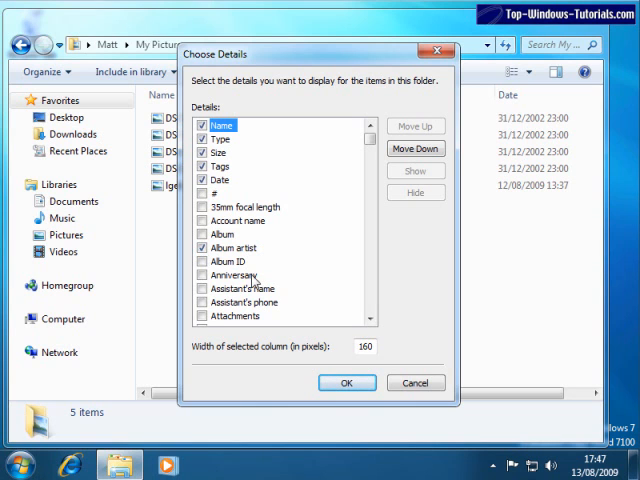
Step: Confirm Choose Details with Album artist ticked, adding that column
{"action": "left_click", "coordinate": [346, 382]}
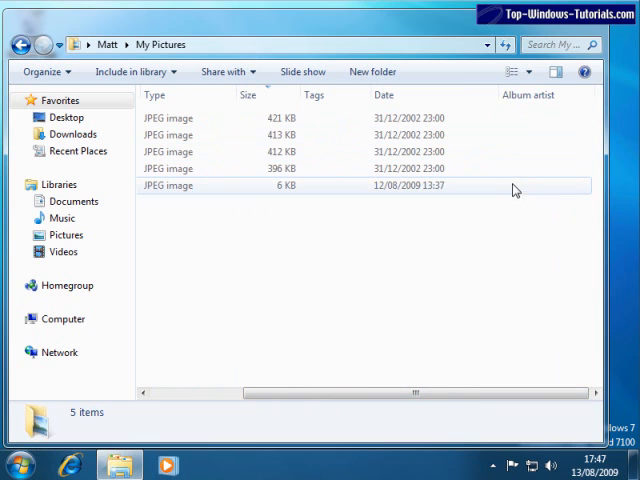
{"action": "mouse_move", "coordinate": [505, 168]}
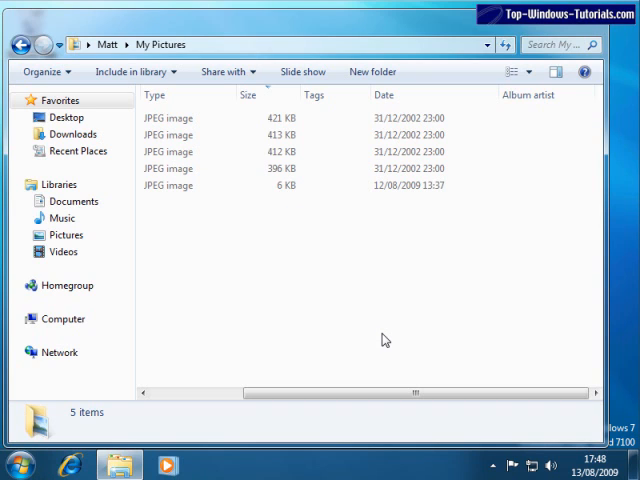
{"action": "mouse_move", "coordinate": [265, 95]}
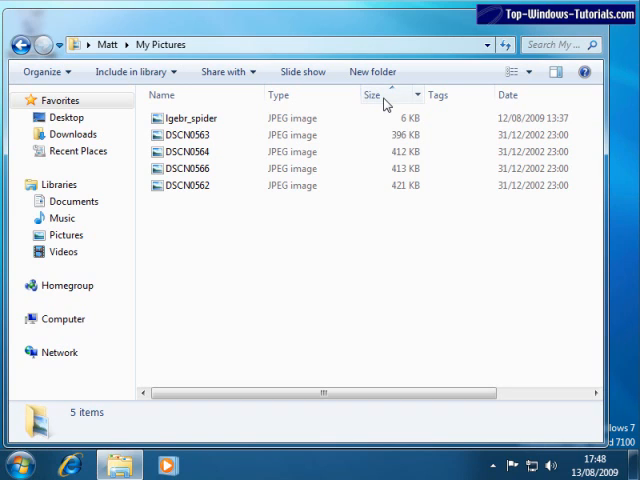
Step: Sort the My Pictures list by Size descending, DSCN0562 first
{"action": "left_click", "coordinate": [372, 95]}
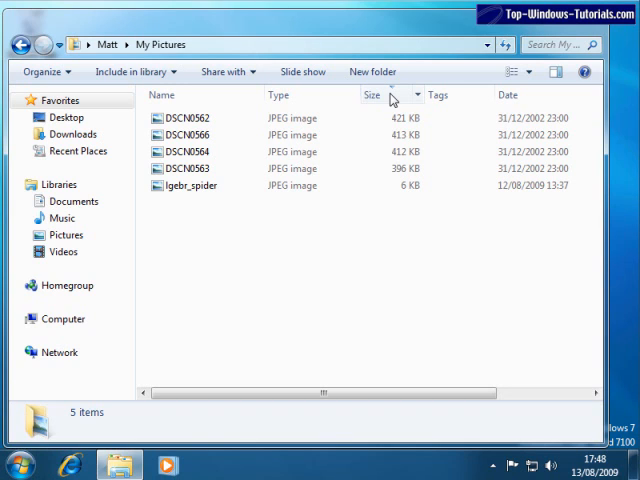
{"action": "mouse_move", "coordinate": [555, 71]}
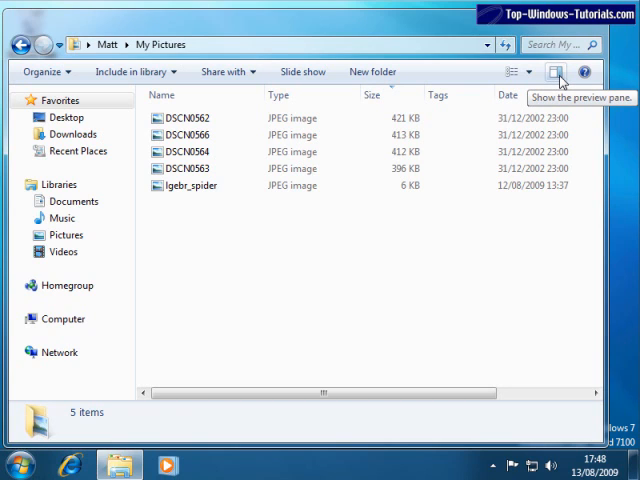
Step: Show the preview pane and select DSCN0564 to preview the garden photo
{"action": "left_click", "coordinate": [556, 71]}
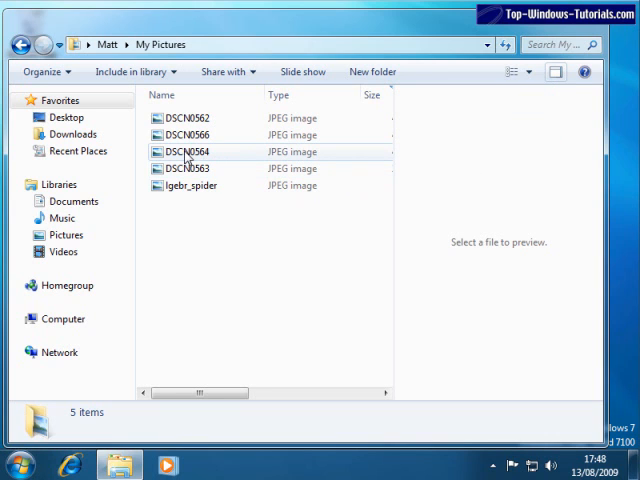
{"action": "left_click", "coordinate": [190, 151]}
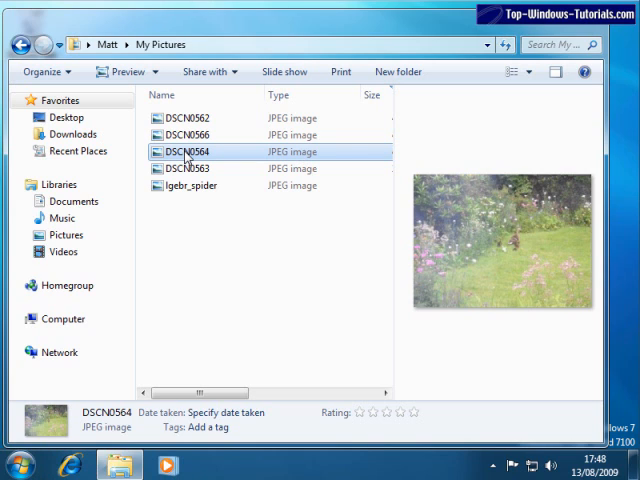
{"action": "mouse_move", "coordinate": [285, 227]}
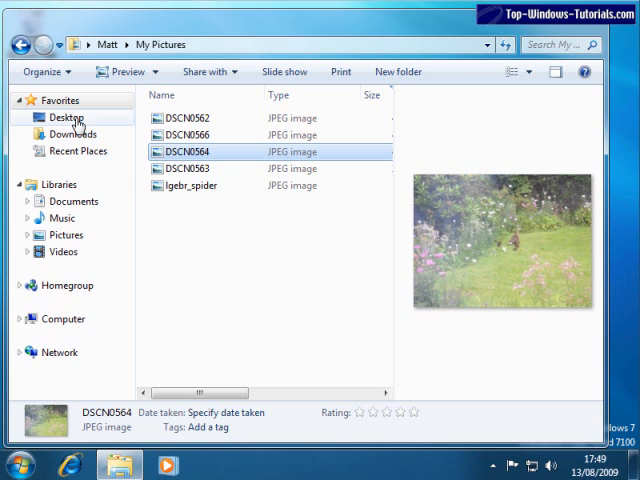
{"action": "mouse_move", "coordinate": [78, 150]}
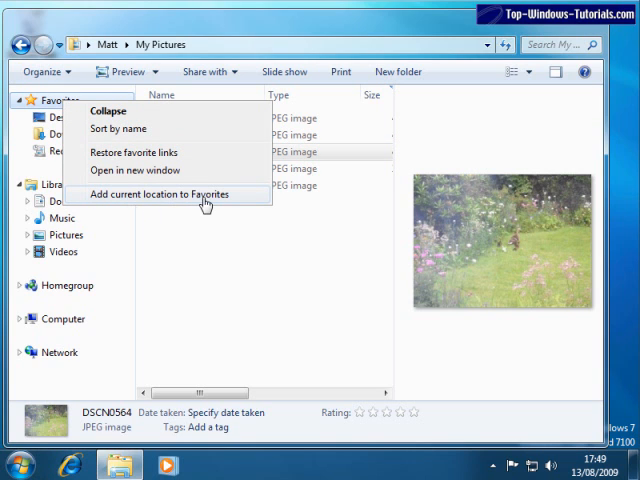
Step: Add the current My Pictures location as a Favorites shortcut
{"action": "left_click", "coordinate": [164, 194]}
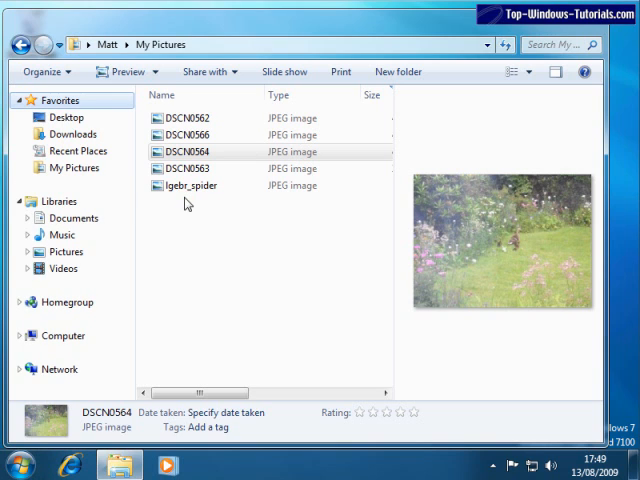
{"action": "mouse_move", "coordinate": [203, 254]}
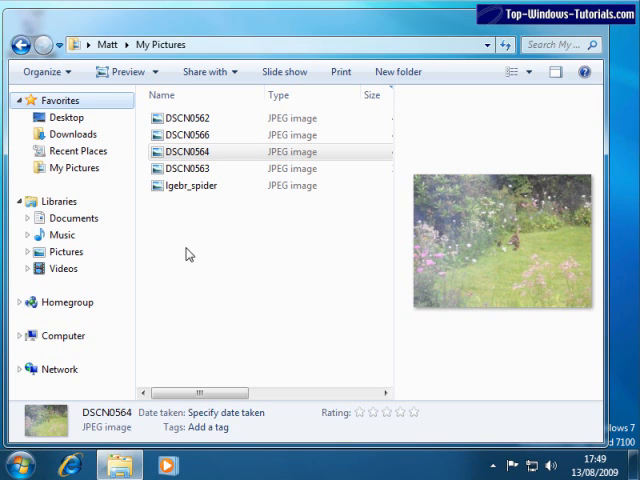
{"action": "mouse_move", "coordinate": [55, 201]}
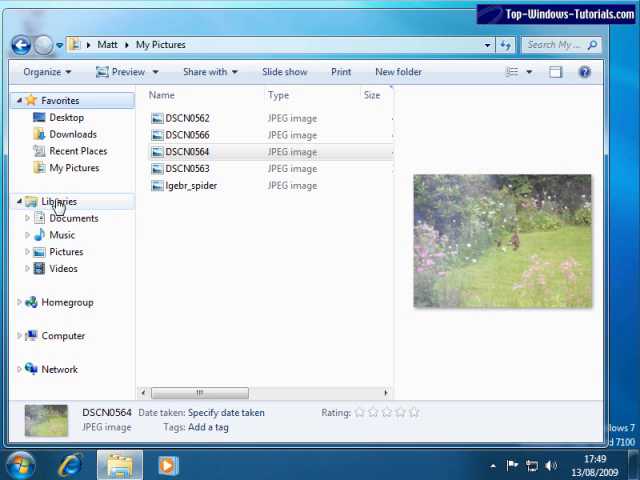
{"action": "mouse_move", "coordinate": [66, 302]}
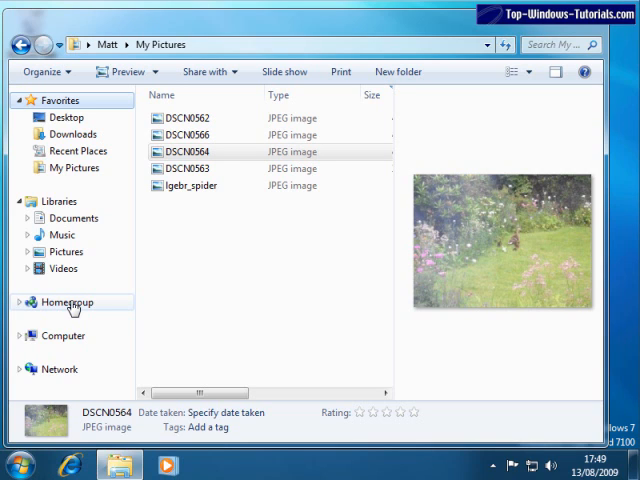
{"action": "mouse_move", "coordinate": [63, 342]}
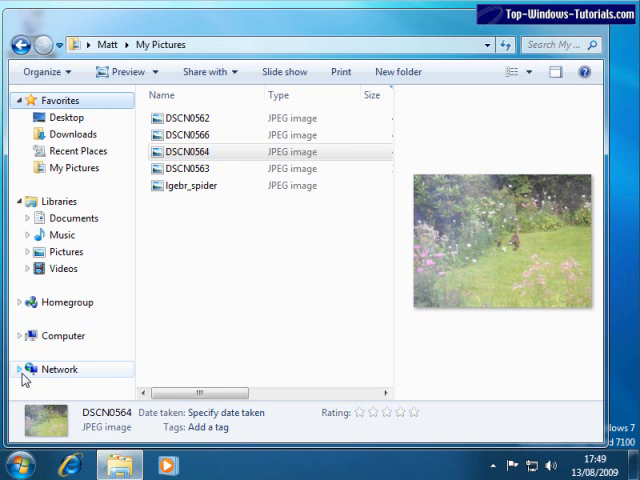
{"action": "mouse_move", "coordinate": [48, 375]}
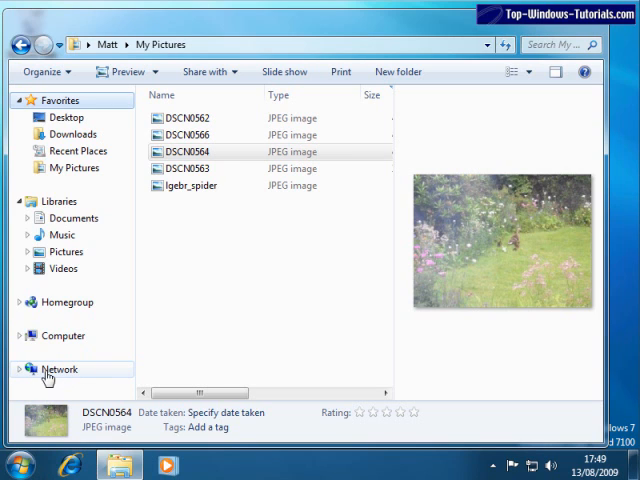